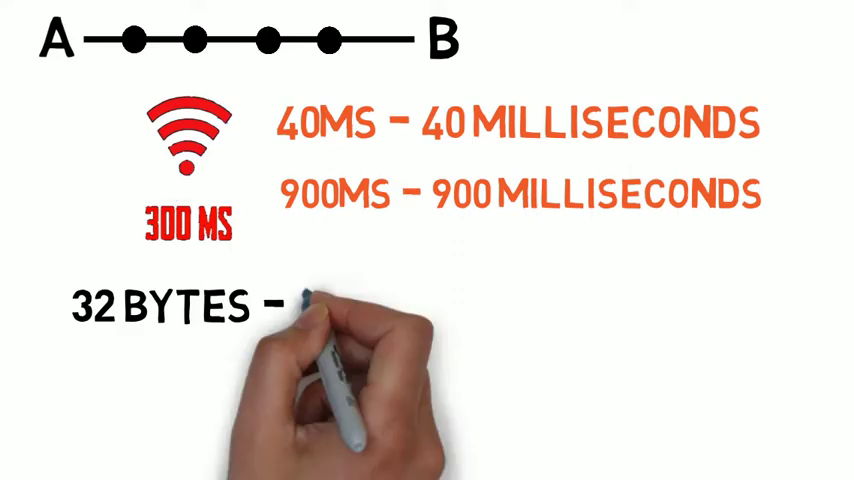
pyautogui.write('ICMP')
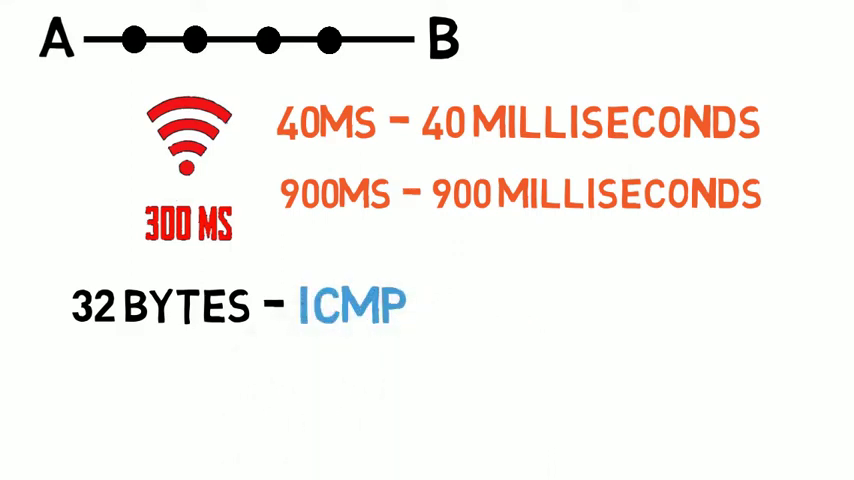